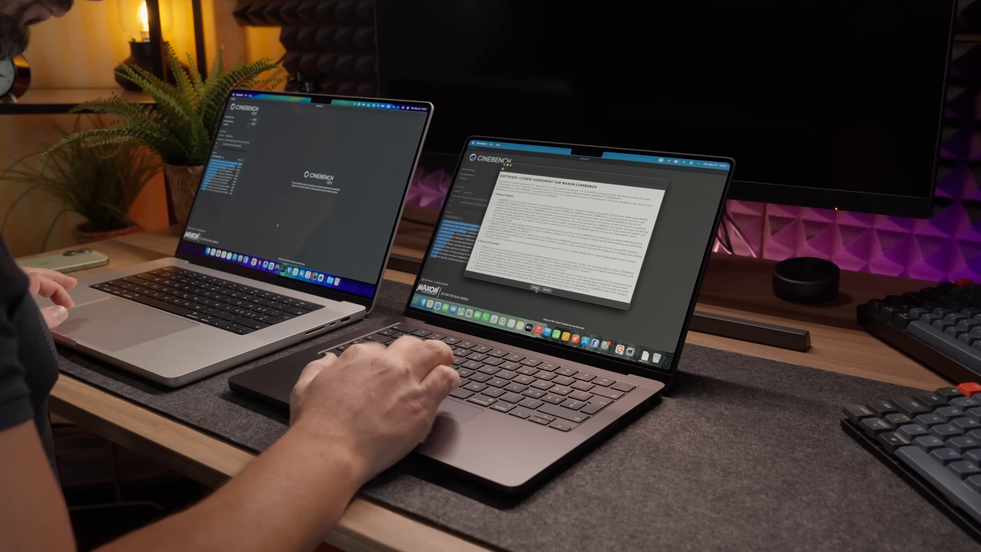
Accept the Maxon Cinebench software license agreement
{"action": "left_click", "coordinate": [537, 288]}
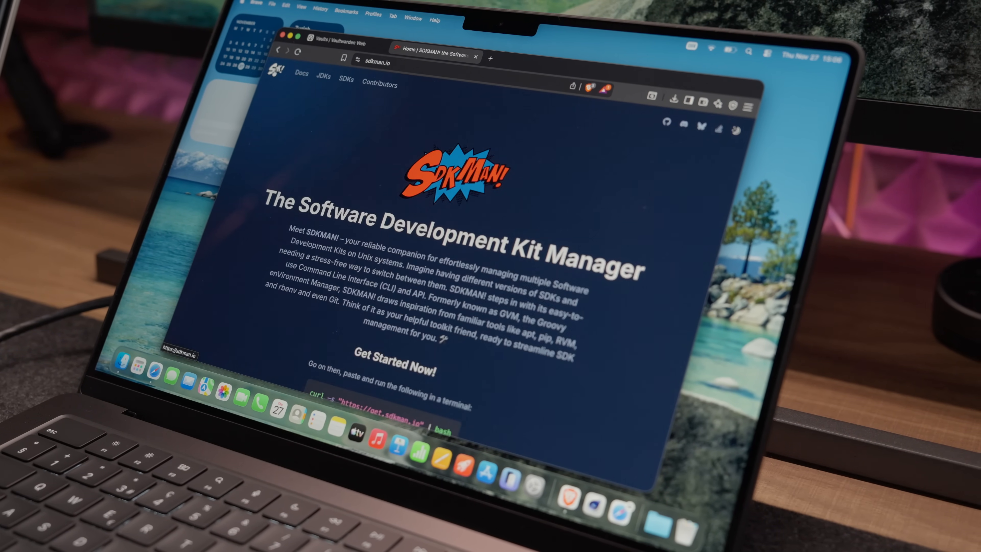
Skim the sdkman.io page, then search for 'warp' and go to the Warp website result
{"action": "scroll", "scroll_direction": "down", "scroll_amount": 3}
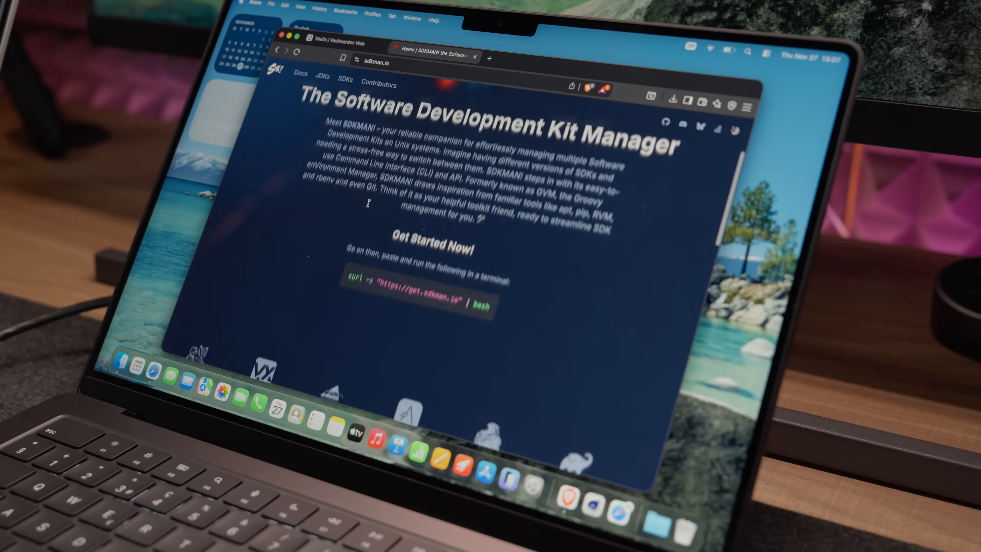
{"action": "scroll", "scroll_direction": "down", "scroll_amount": 3}
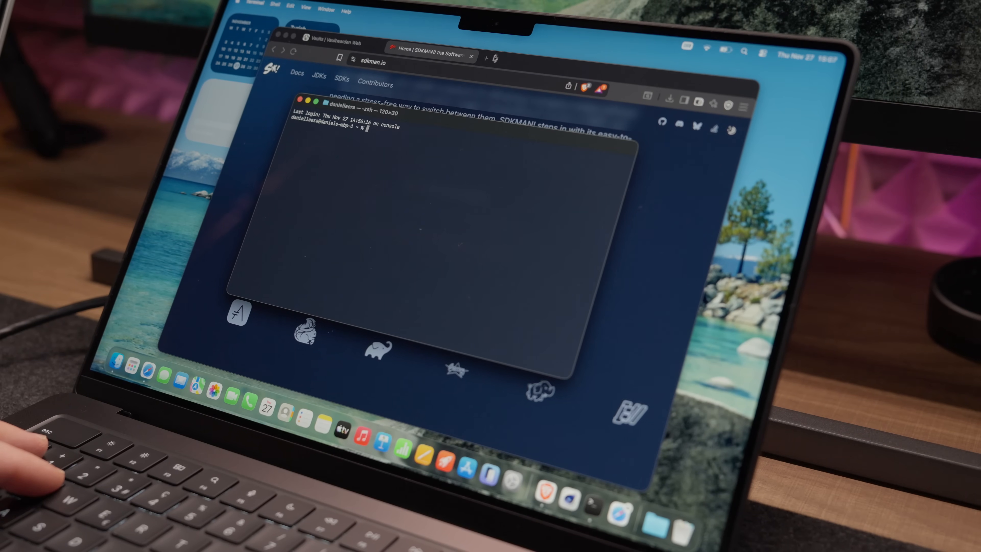
{"action": "type", "text": "warp"}
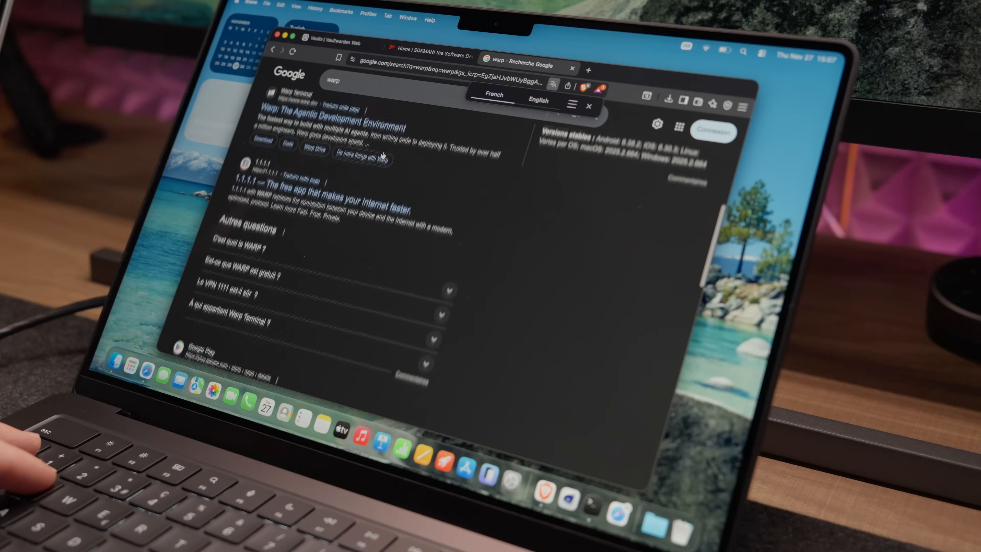
{"action": "left_click", "coordinate": [331, 117]}
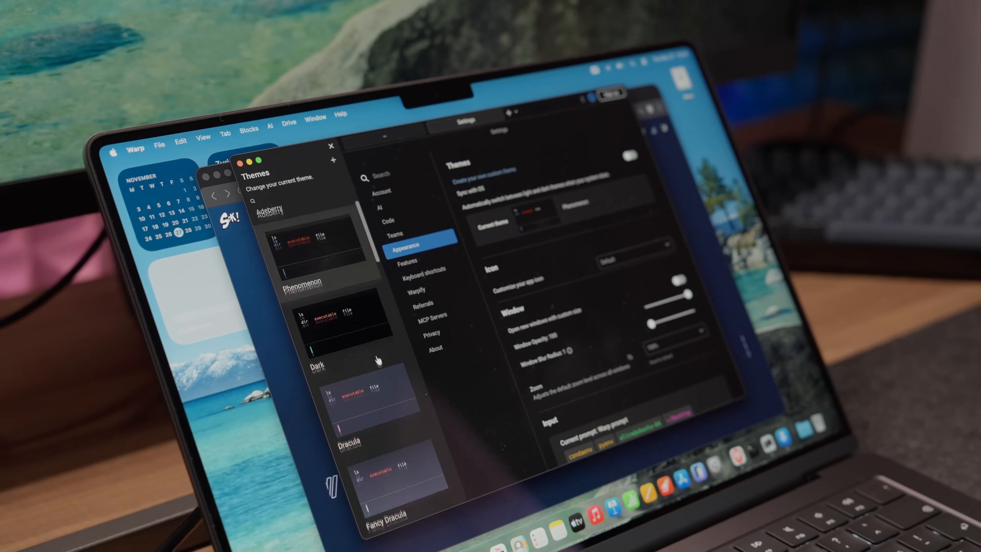
Scroll the Warp themes list to reach Solarized Dark
{"action": "scroll", "scroll_direction": "down", "scroll_amount": 3}
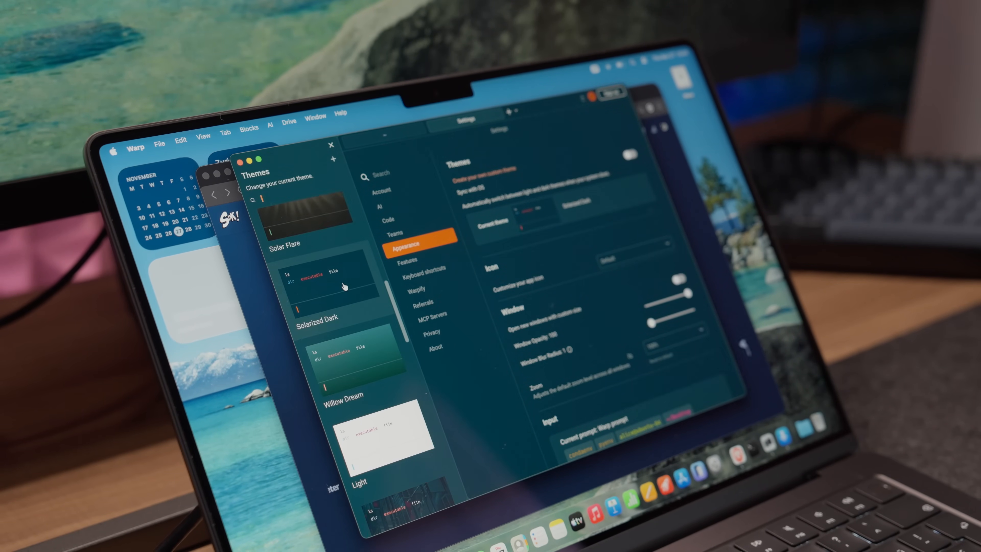
{"action": "scroll", "scroll_direction": "down", "scroll_amount": 3}
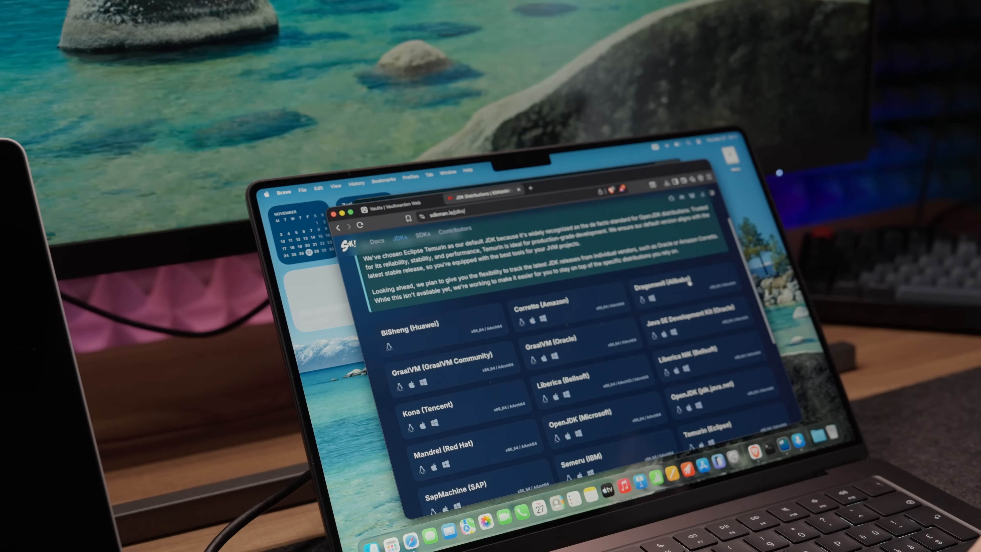
Scroll through SDKMAN's list of installable JDK distributions
{"action": "scroll", "scroll_direction": "down", "scroll_amount": 3}
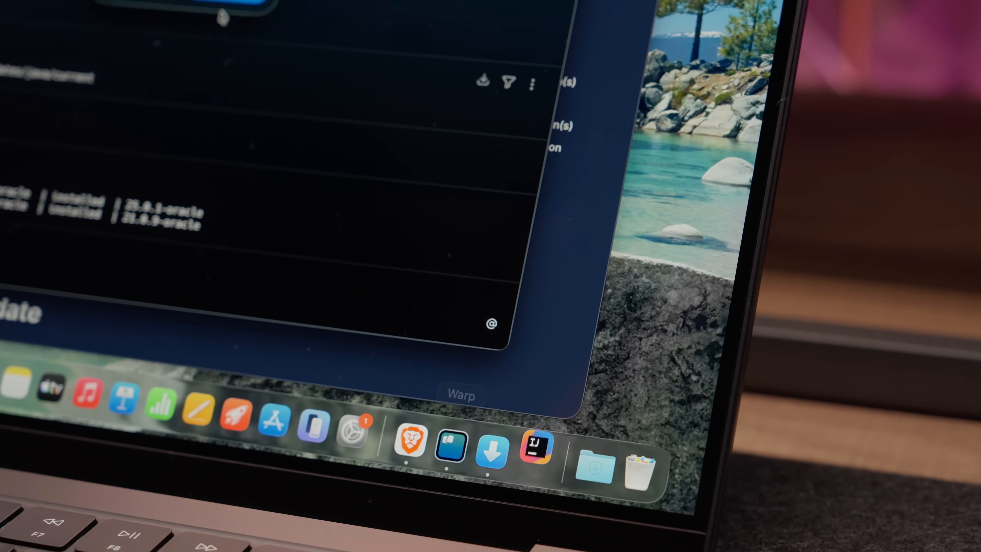
Accept the JetBrains user agreement and continue into the backend-test-spring project
{"action": "left_click", "coordinate": [533, 451]}
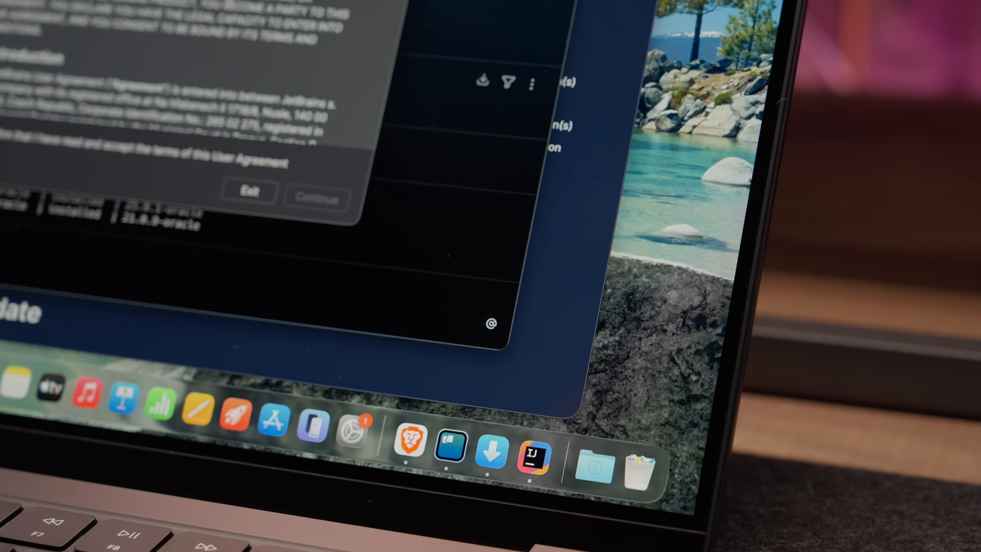
{"action": "left_click", "coordinate": [316, 201]}
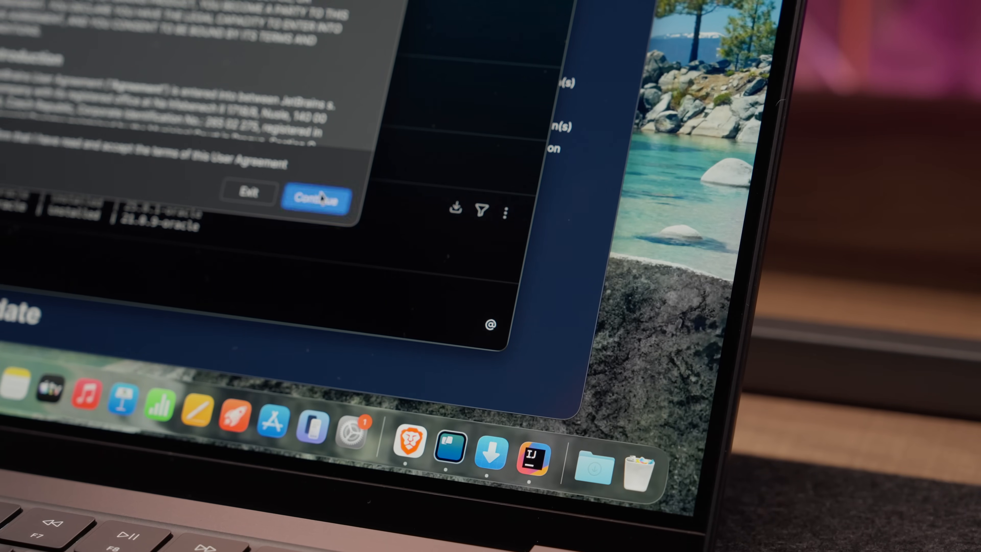
{"action": "left_click", "coordinate": [315, 201]}
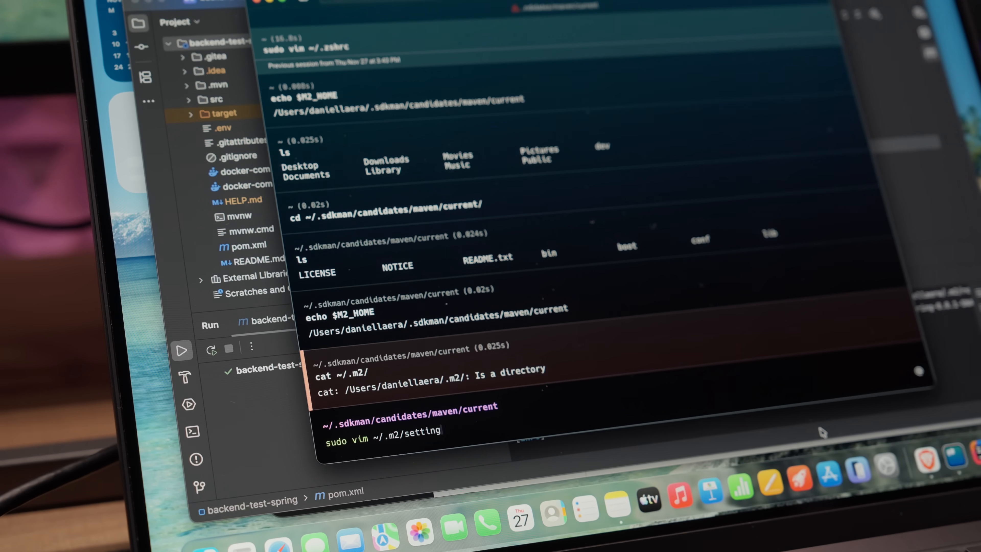
{"action": "key", "text": "Enter"}
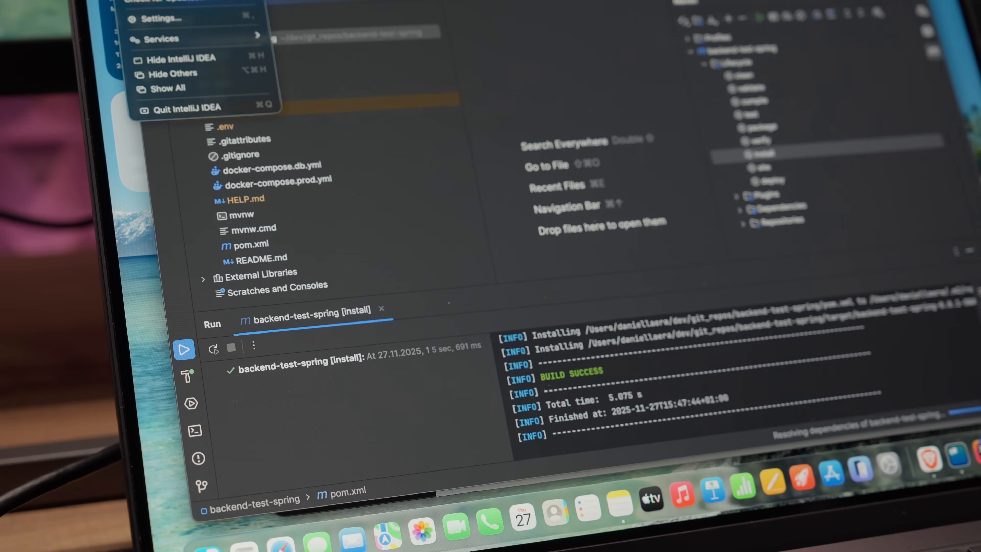
Enable Maven's user settings file and local repository overrides in IDE settings and apply
{"action": "left_click", "coordinate": [161, 19]}
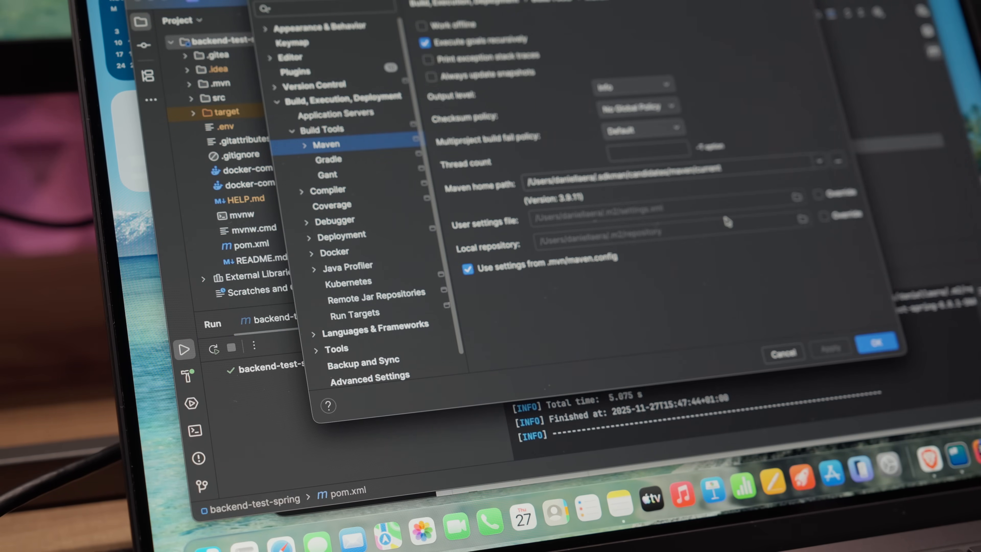
{"action": "left_click", "coordinate": [814, 195]}
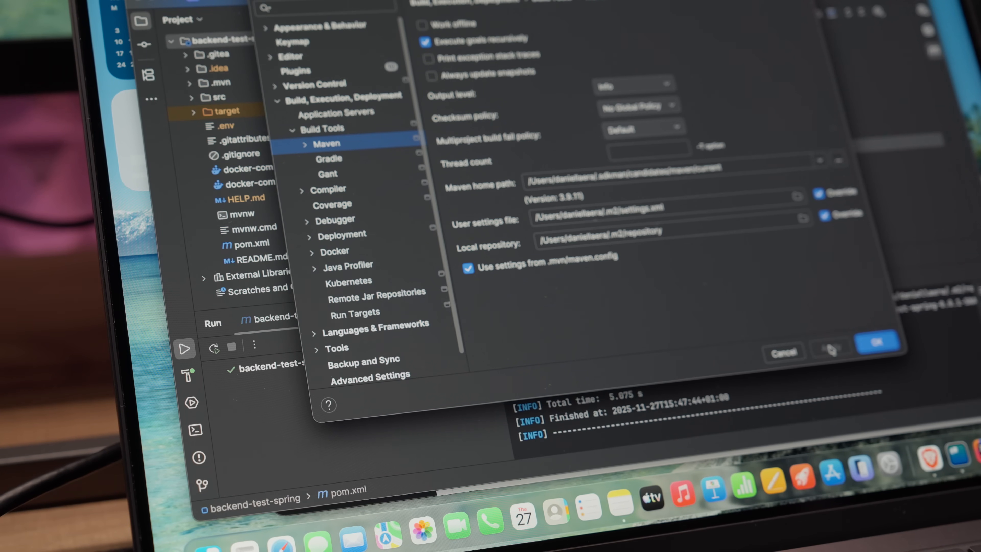
{"action": "left_click", "coordinate": [876, 343]}
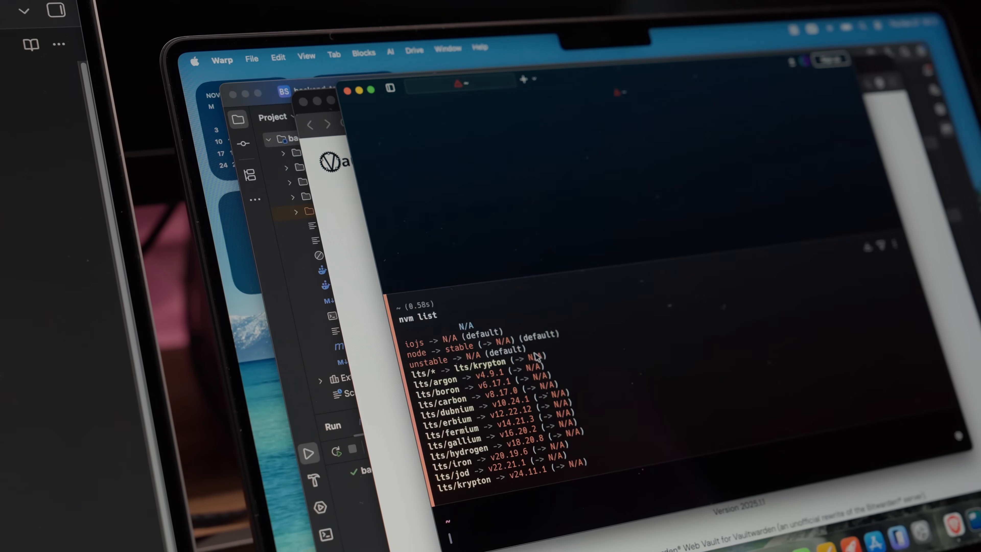
List remote Node releases with nvm ls-remote and begin an 'nvm install v2...' command
{"action": "type", "text": "nvm ls-remote"}
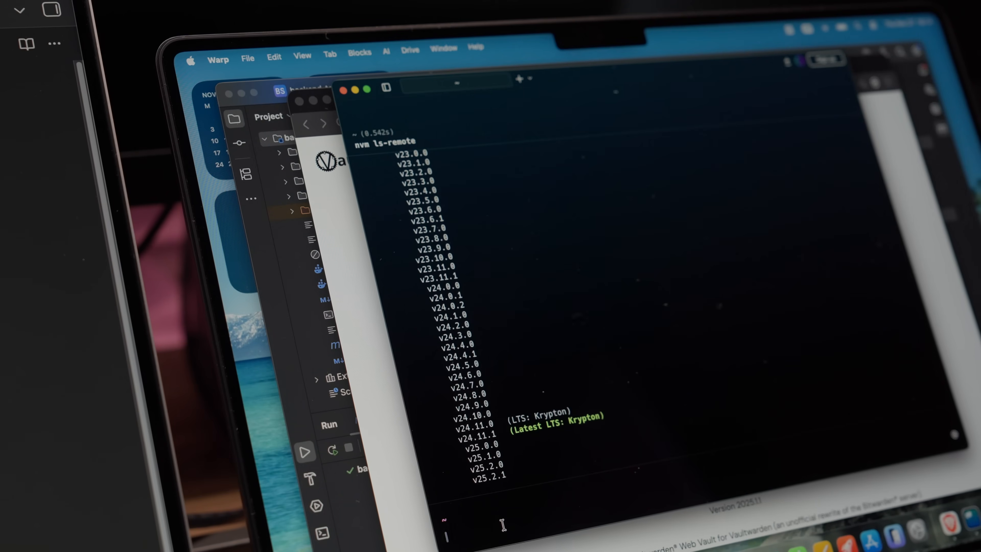
{"action": "type", "text": "nvm install"}
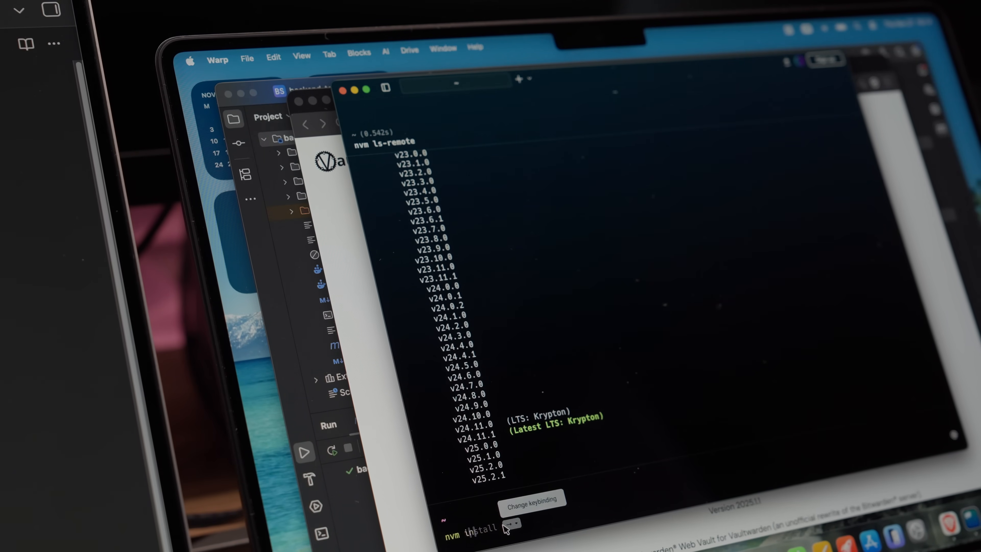
{"action": "type", "text": "v2"}
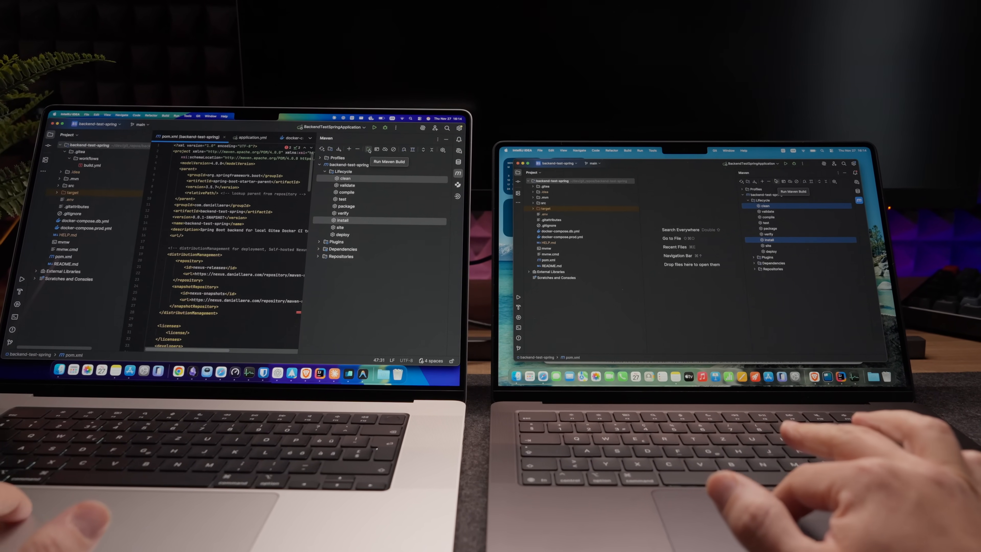
Start the Maven build of backend-test-spring from the Maven tool window
{"action": "left_click", "coordinate": [368, 148]}
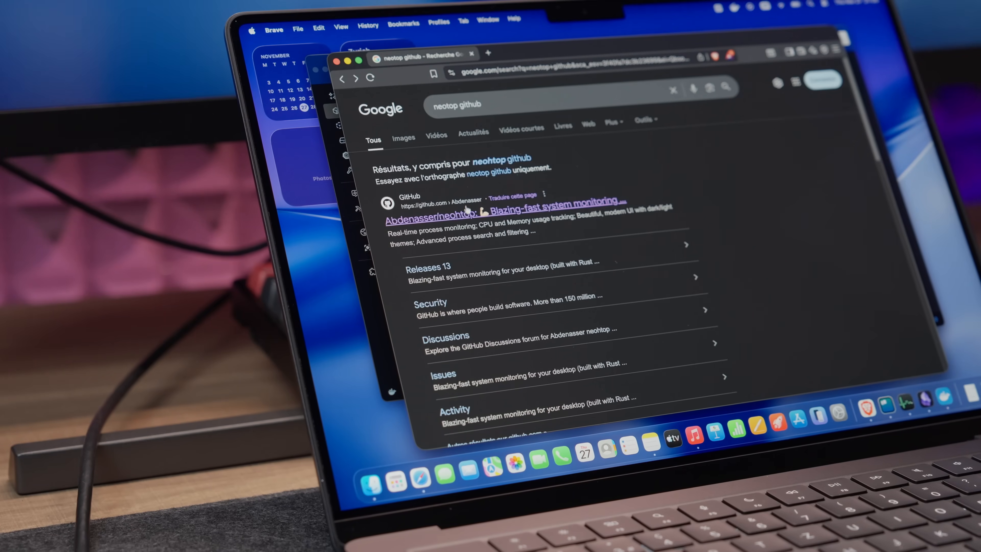
Go to the neohtop GitHub repository and its v1.2.0 release page
{"action": "left_click", "coordinate": [444, 212]}
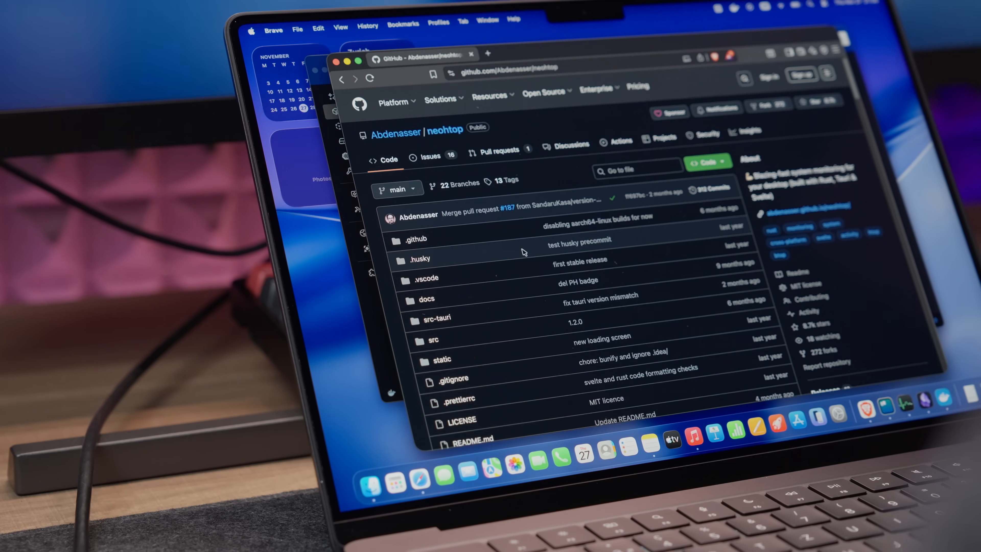
{"action": "scroll", "scroll_direction": "down", "scroll_amount": 3}
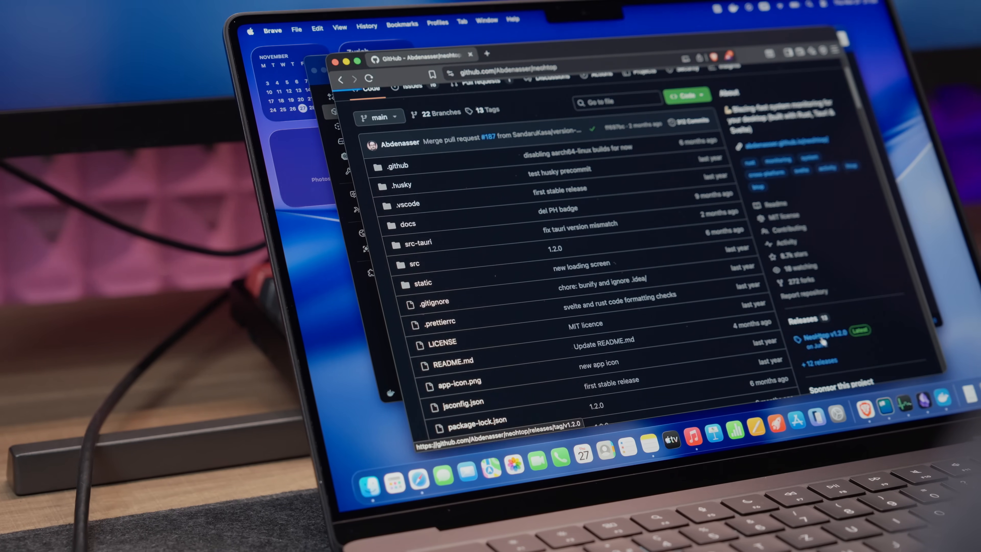
{"action": "left_click", "coordinate": [811, 328]}
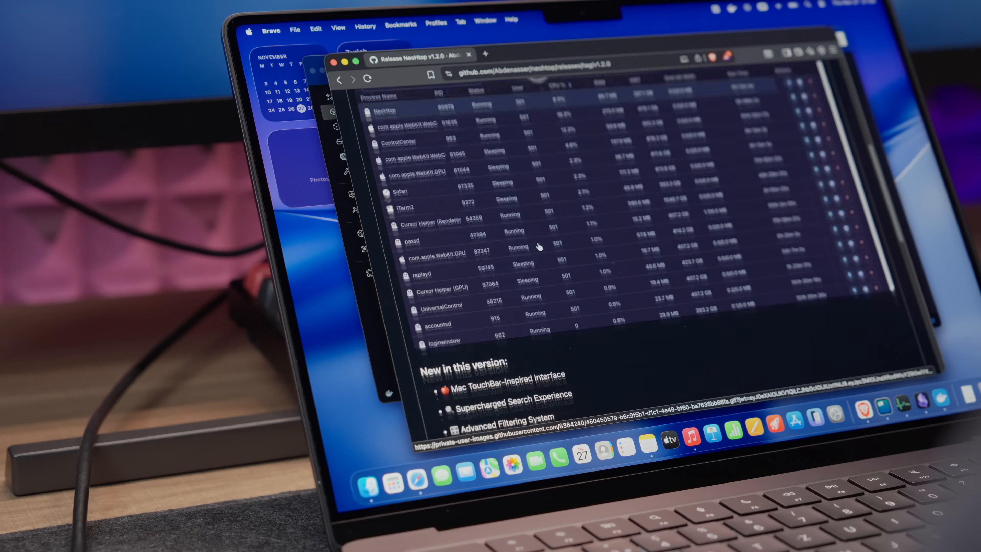
Download silicon-NeoHtop_1.2.0_aarch64.dmg and save it to Downloads
{"action": "scroll", "scroll_direction": "down", "scroll_amount": 3}
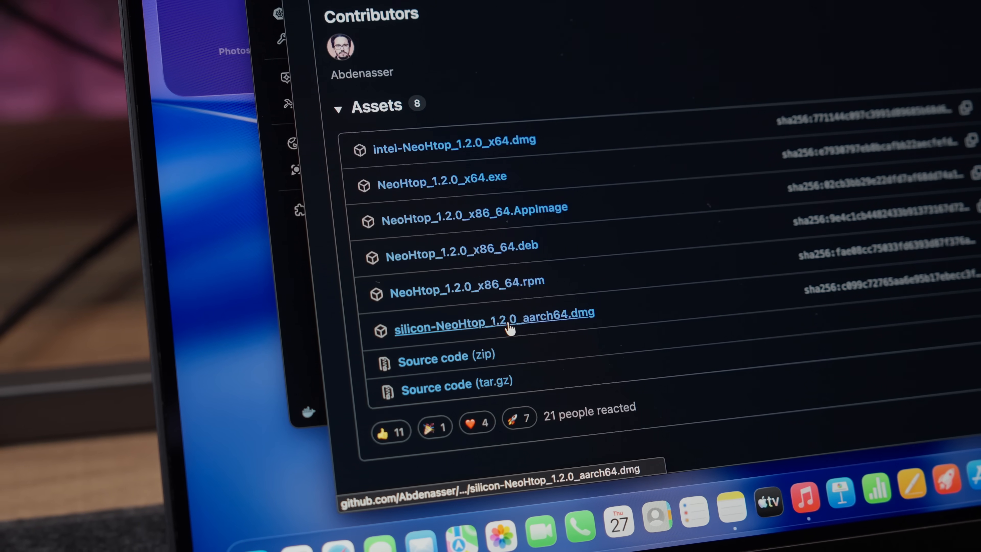
{"action": "left_click", "coordinate": [495, 312]}
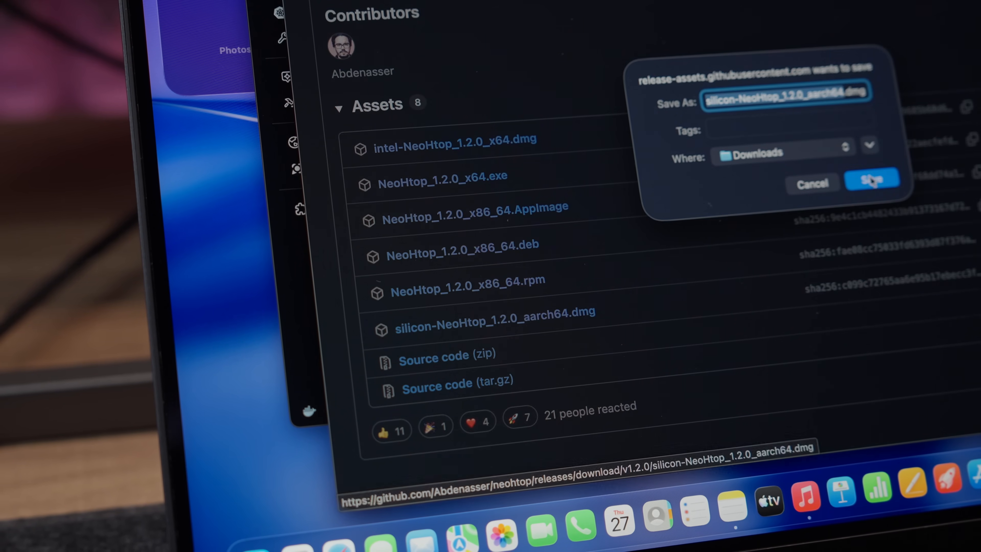
{"action": "left_click", "coordinate": [872, 184]}
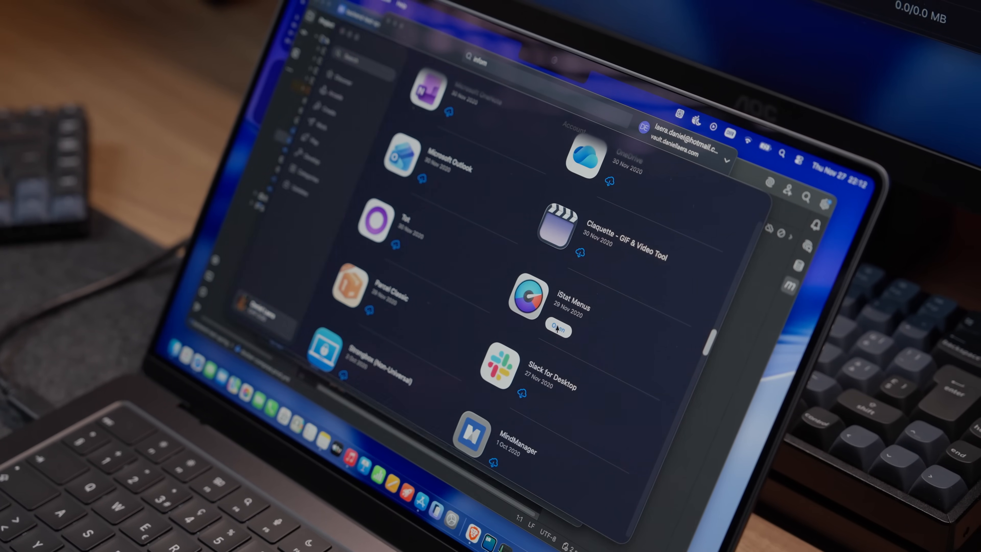
Launch iStat Menus from App Store purchases, pass the welcome tour, and select CPU & GPU settings
{"action": "left_click", "coordinate": [555, 328]}
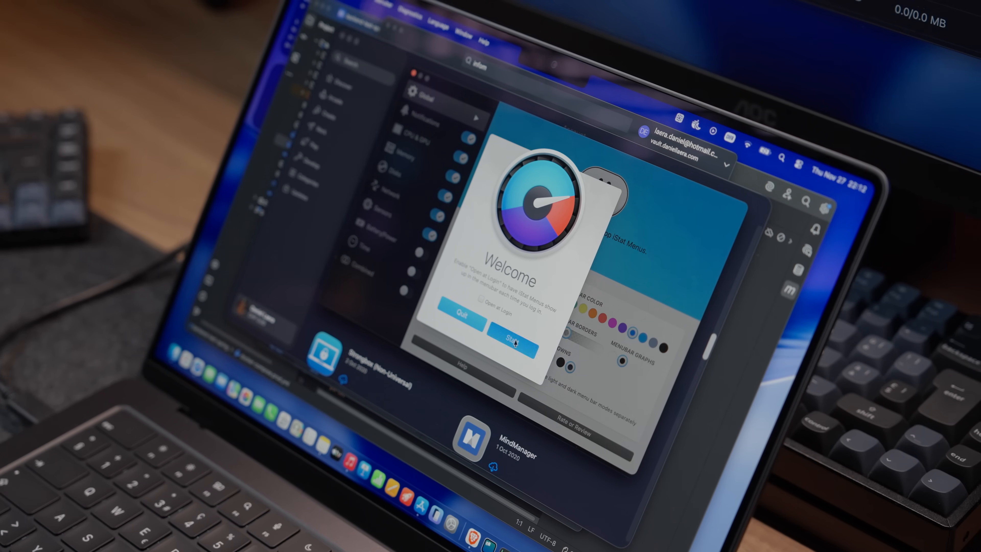
{"action": "left_click", "coordinate": [513, 337]}
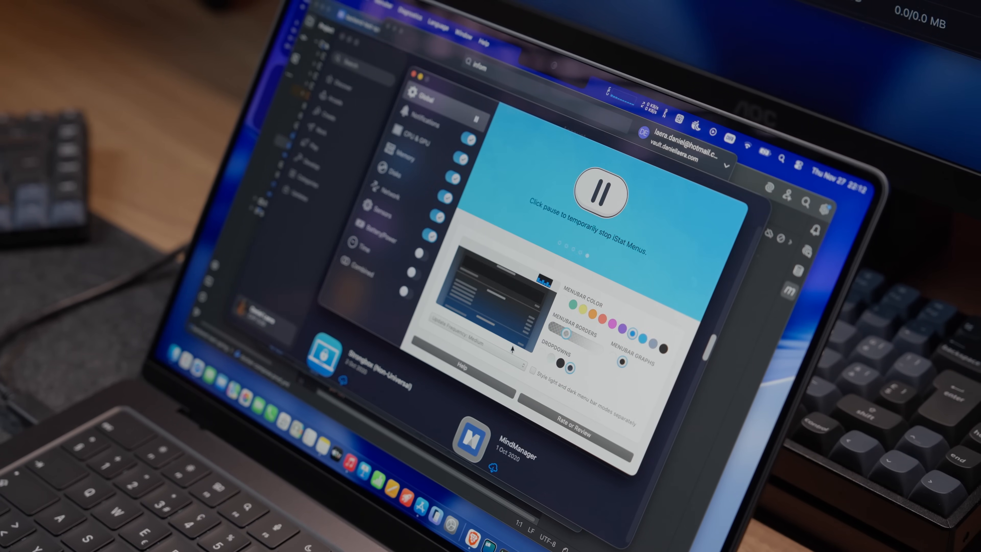
{"action": "left_click", "coordinate": [403, 246]}
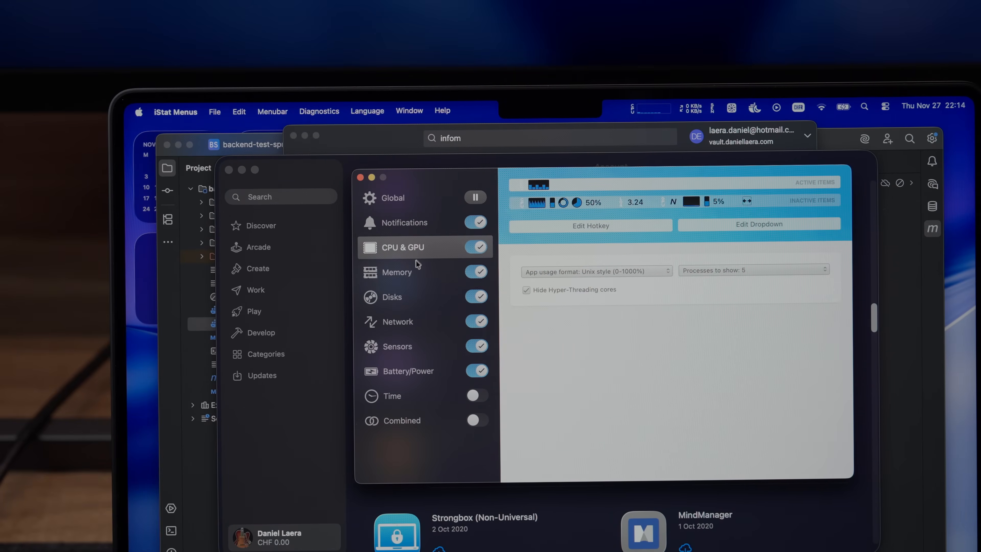
{"action": "left_click", "coordinate": [400, 321]}
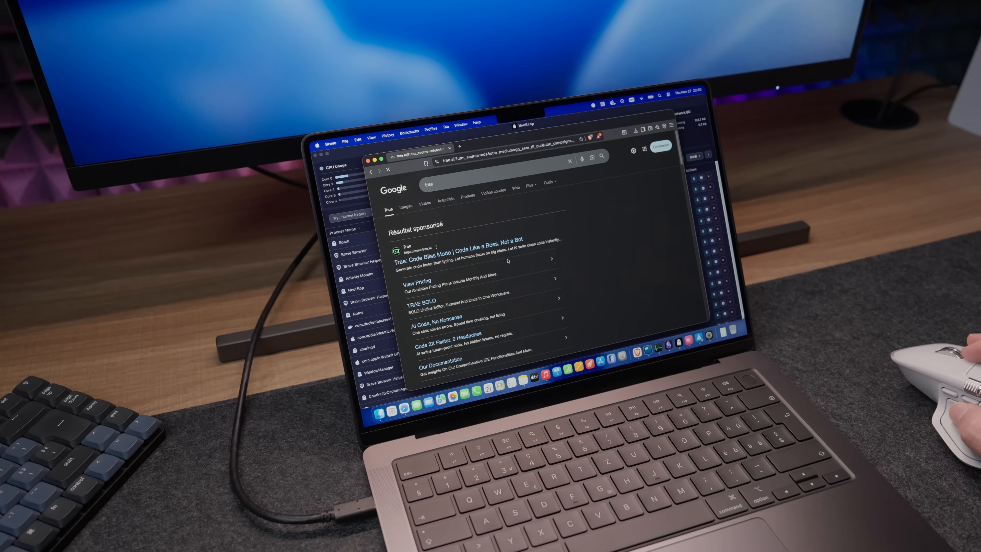
Open the dev > git_repos > test-dashboard folder as the Trae project
{"action": "left_click", "coordinate": [466, 239]}
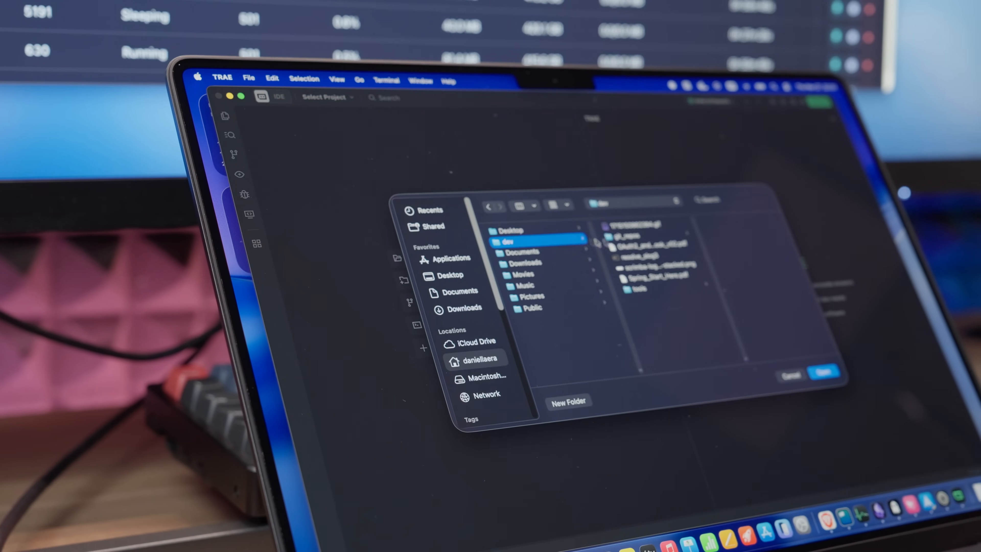
{"action": "left_click", "coordinate": [621, 235]}
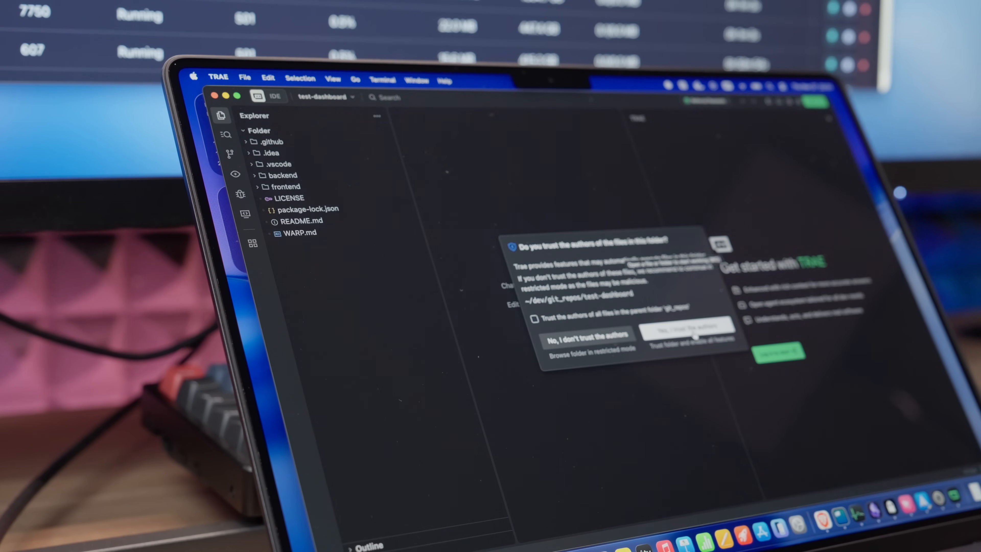
{"action": "left_click", "coordinate": [686, 333]}
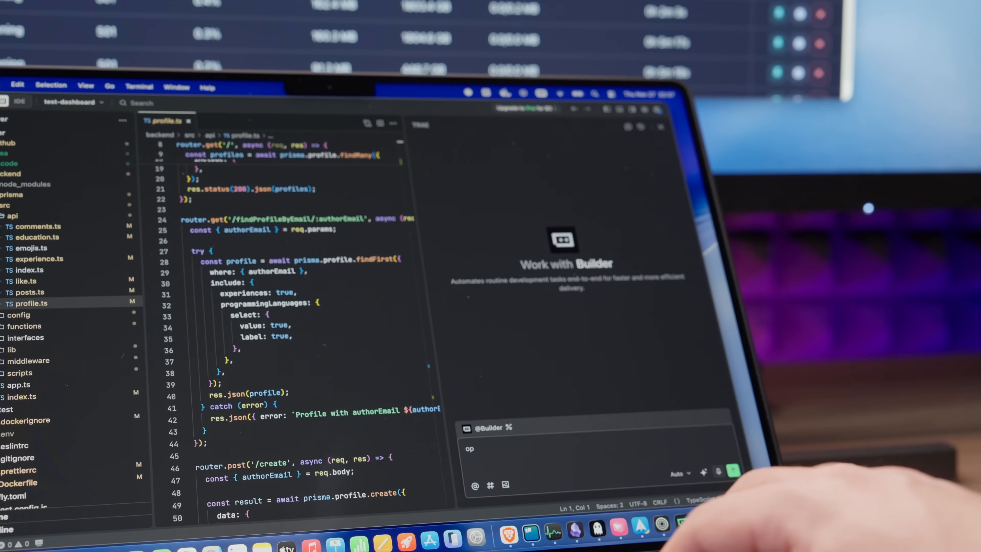
{"action": "type", "text": "optimize the pd"}
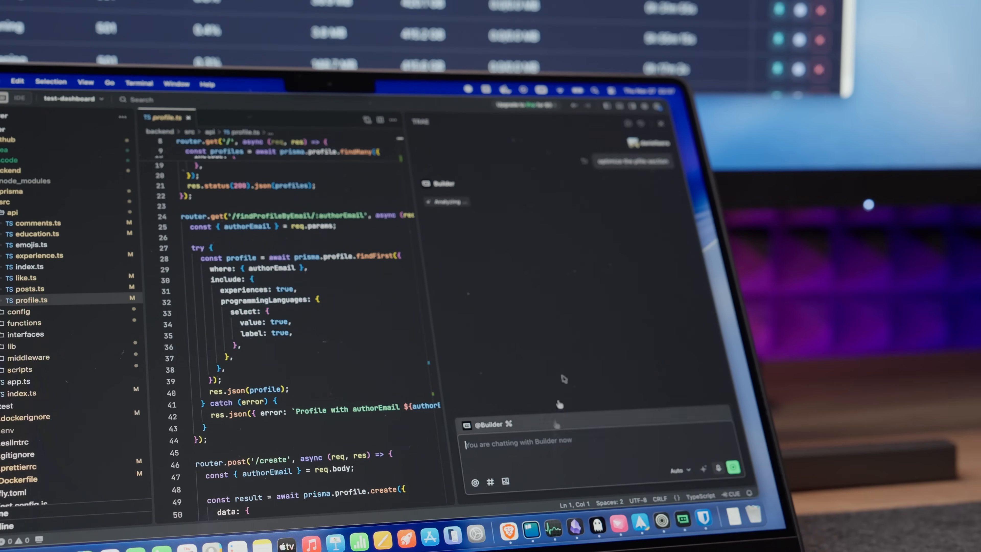
{"action": "mouse_move", "coordinate": [551, 329]}
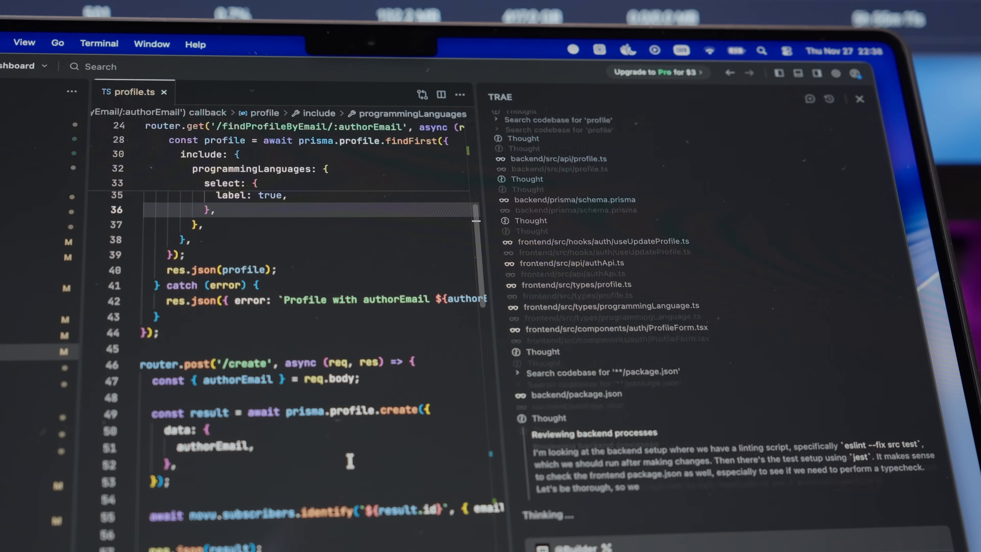
{"action": "left_click", "coordinate": [212, 92]}
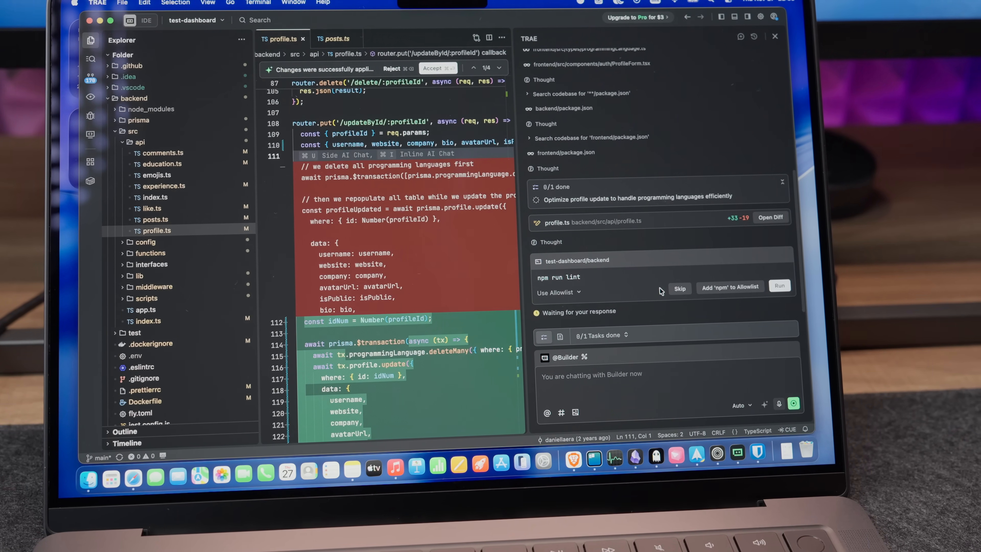
{"action": "scroll", "scroll_direction": "down", "scroll_amount": 3}
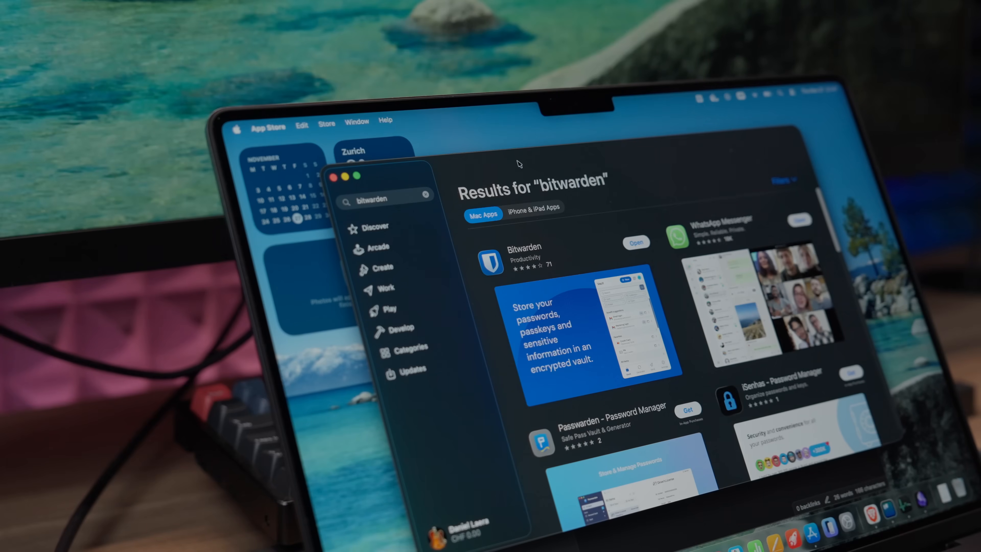
{"action": "mouse_move", "coordinate": [676, 277]}
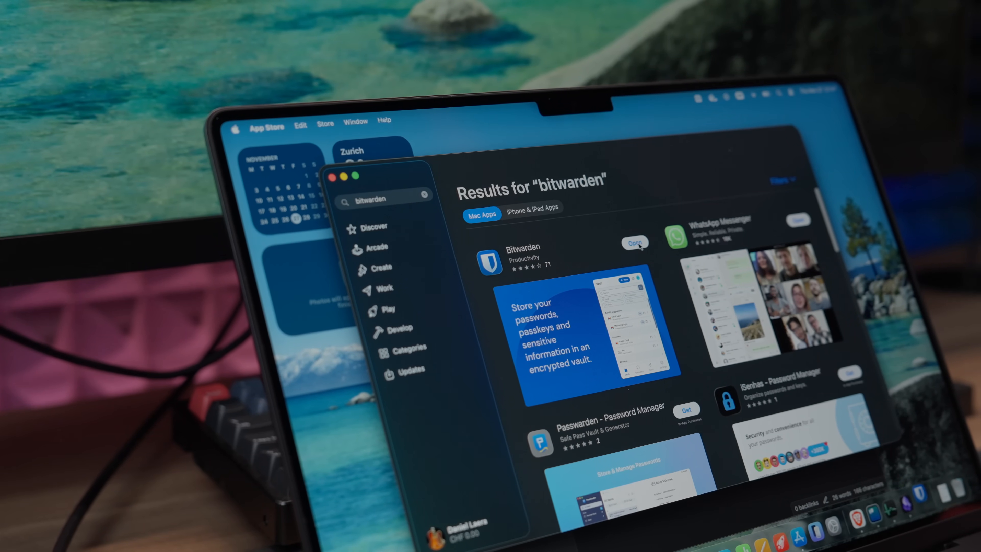
Launch the installed Bitwarden app, then search the App Store for 'strongbox - password manager'
{"action": "left_click", "coordinate": [635, 242]}
{"action": "type", "text": "strongbox"}
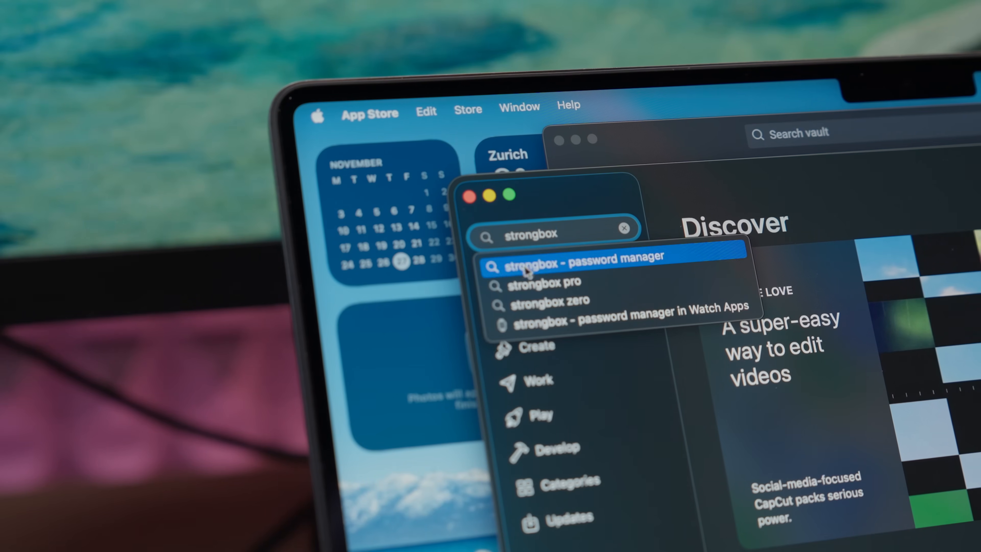
{"action": "left_click", "coordinate": [570, 257]}
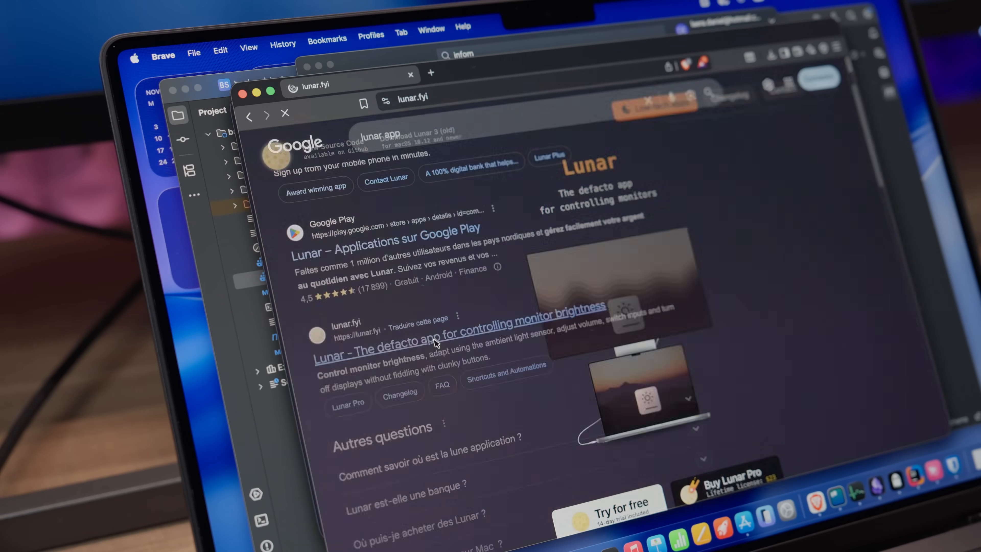
Visit the lunar.fyi website from the Google results and browse its page
{"action": "left_click", "coordinate": [460, 340]}
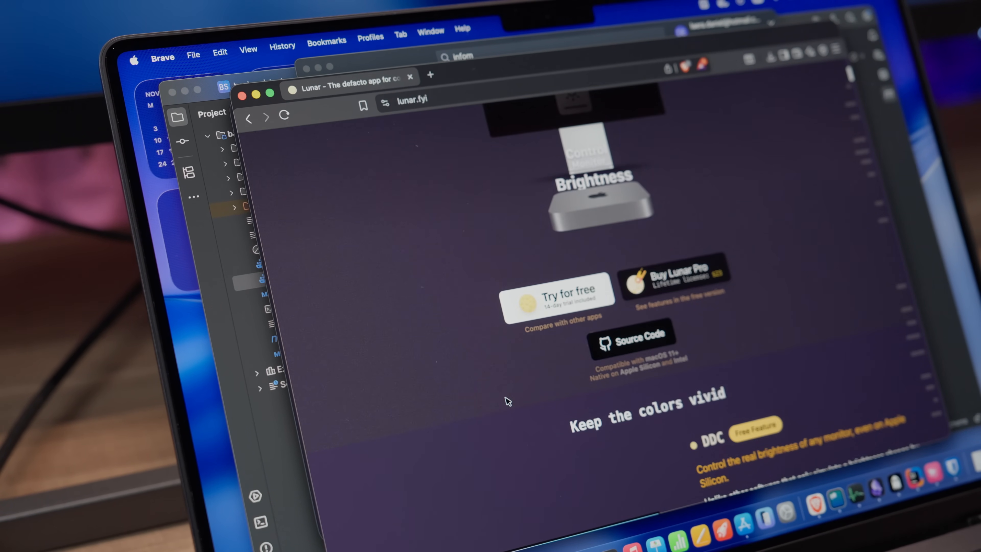
{"action": "scroll", "scroll_direction": "down", "scroll_amount": 3}
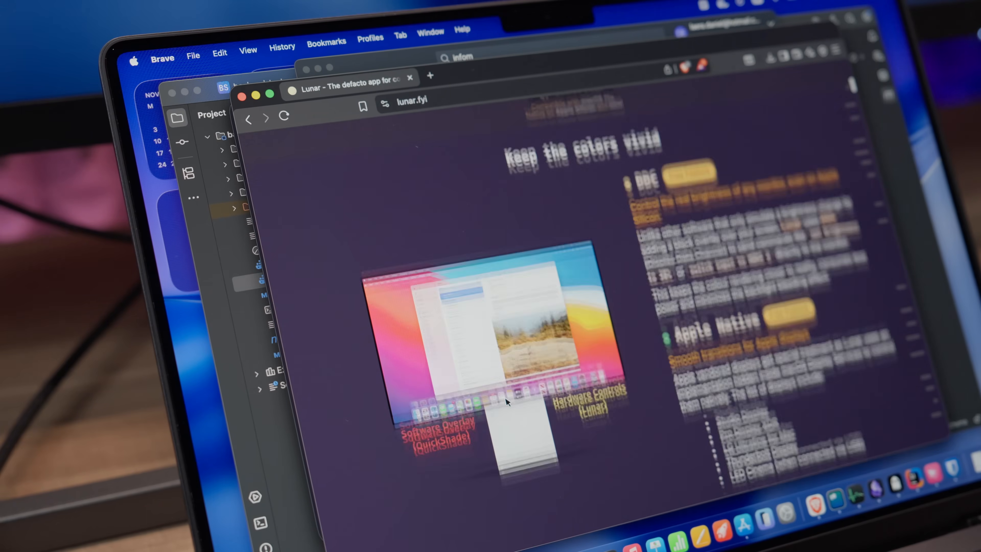
{"action": "scroll", "scroll_direction": "down", "scroll_amount": 3}
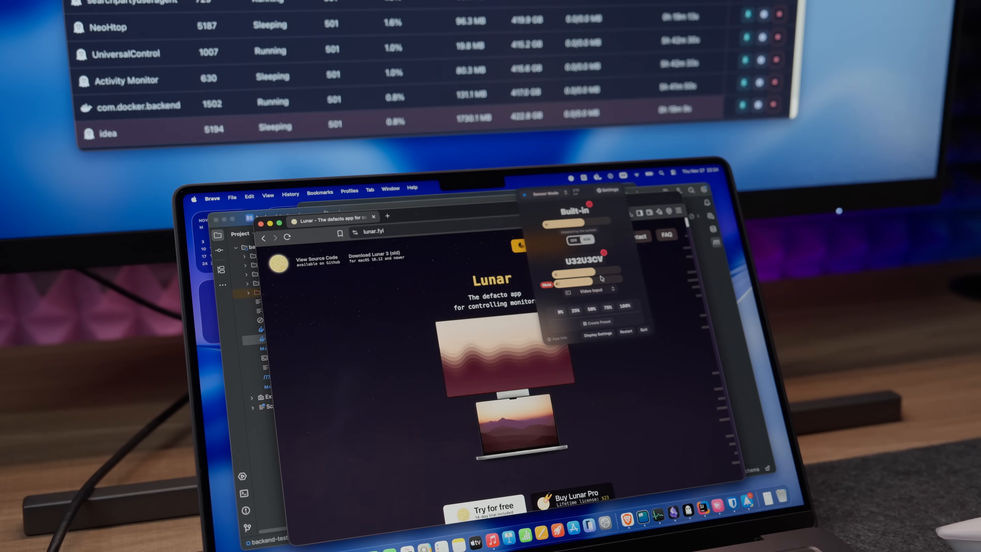
In Lunar's menu bar popup, switch the displays to a different brightness adaptation mode
{"action": "left_click", "coordinate": [545, 192]}
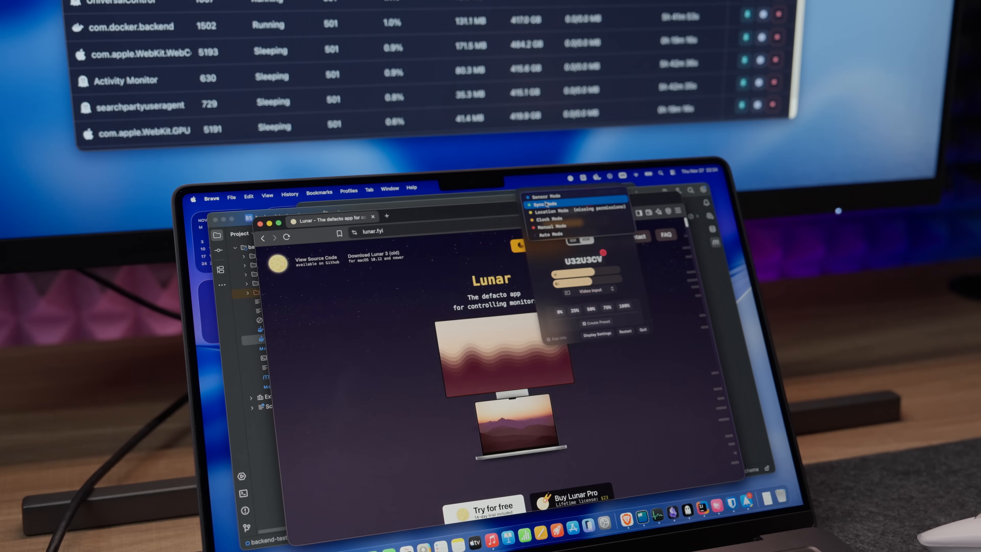
{"action": "left_click", "coordinate": [554, 212]}
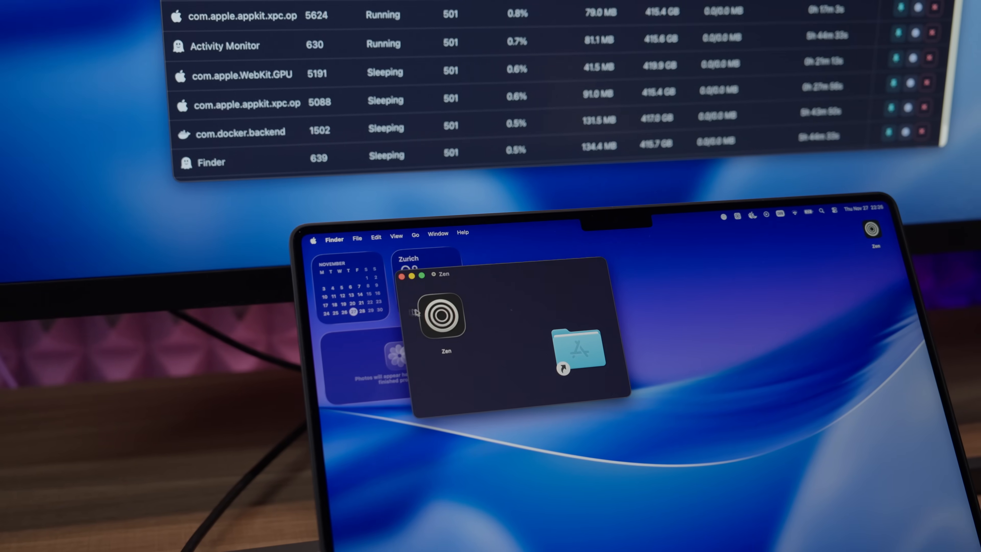
Drag the Zen app from its disk image into the Applications folder
{"action": "left_click", "coordinate": [446, 315]}
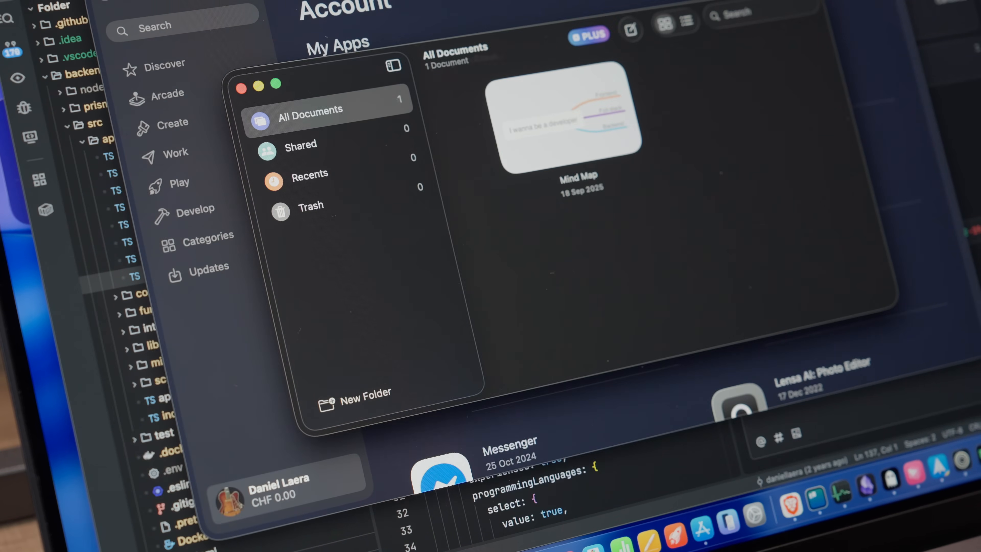
{"action": "mouse_move", "coordinate": [563, 135]}
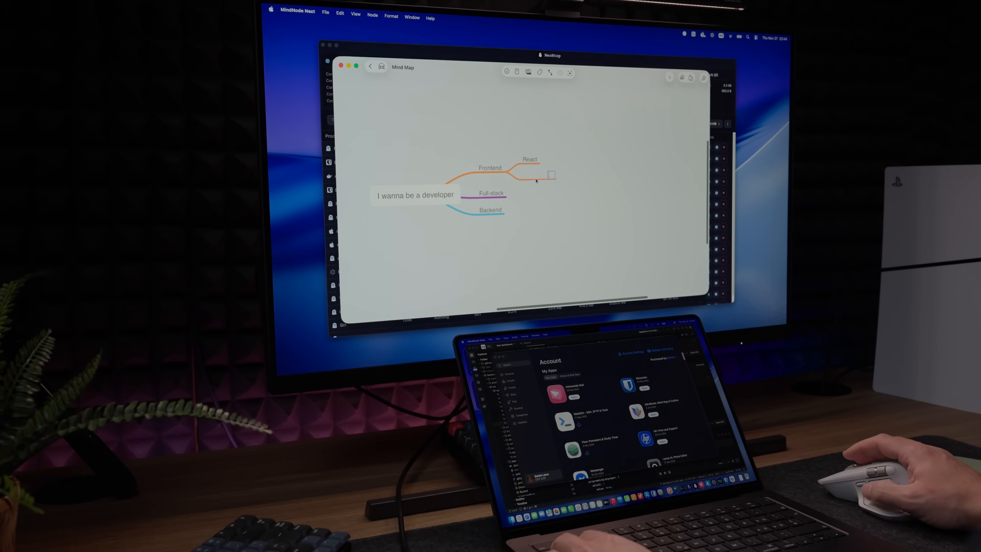
Add Angular and VueJS nodes under Frontend and a TypeScript node under Backend
{"action": "type", "text": "Angular"}
{"action": "type", "text": "VueJS"}
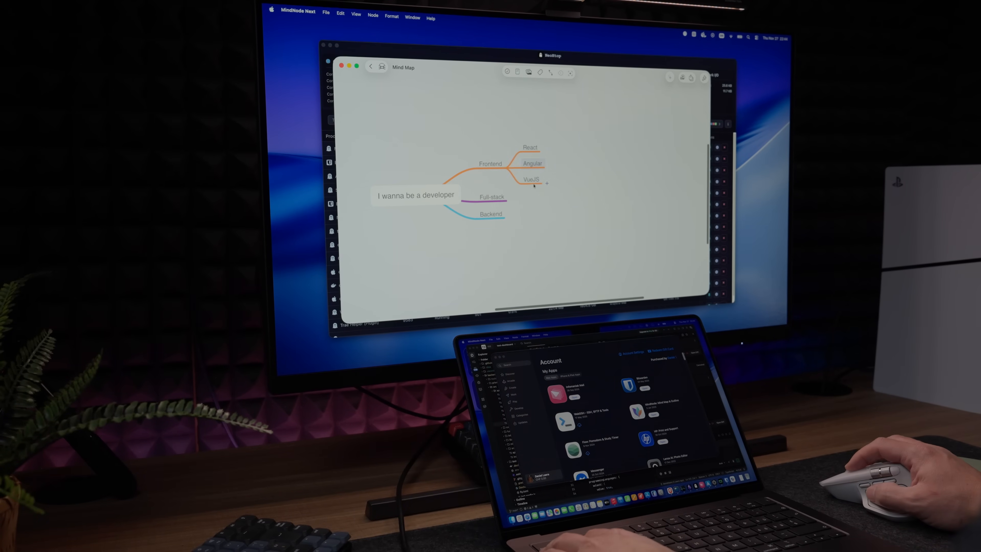
{"action": "type", "text": "TypeScript"}
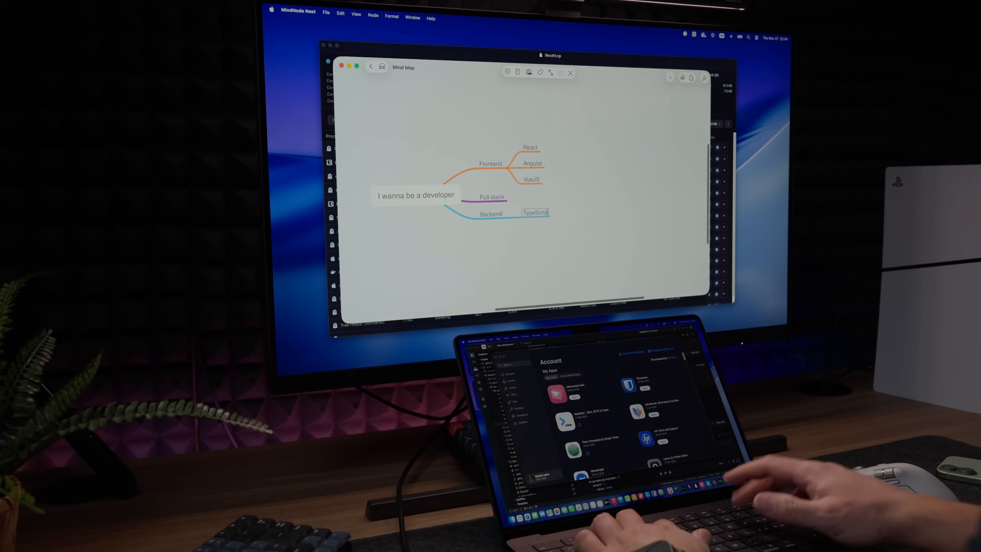